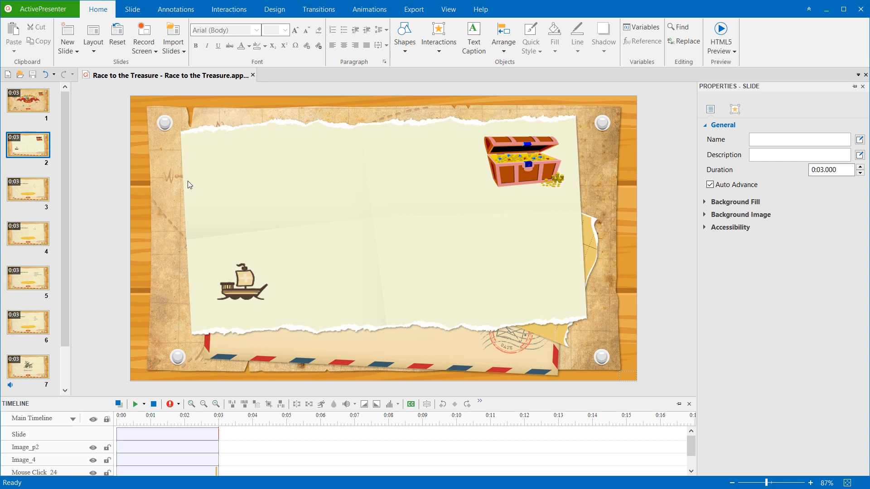
- Select the ship image on slide 2 of the Race to the Treasure project
{"action": "left_click", "coordinate": [243, 282]}
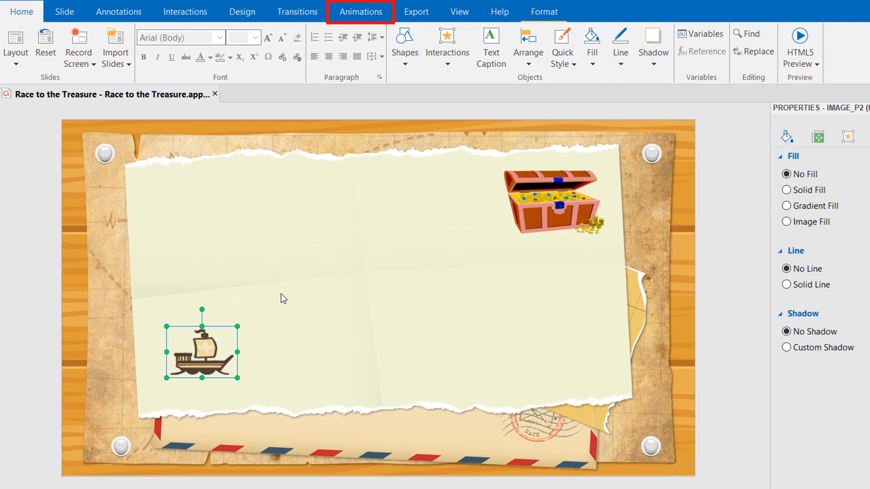
- Apply a Custom Path motion animation to the ship, drawn as a zigzag up to the treasure chest
{"action": "left_click", "coordinate": [360, 11]}
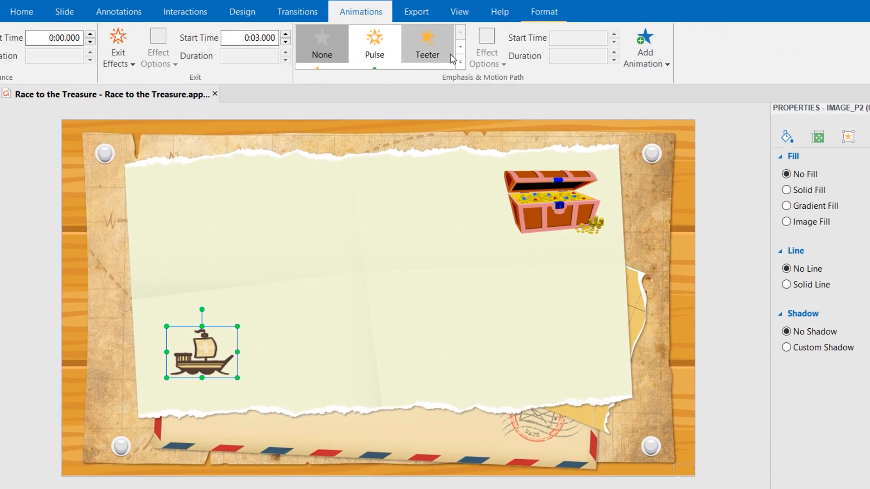
{"action": "left_click", "coordinate": [459, 46]}
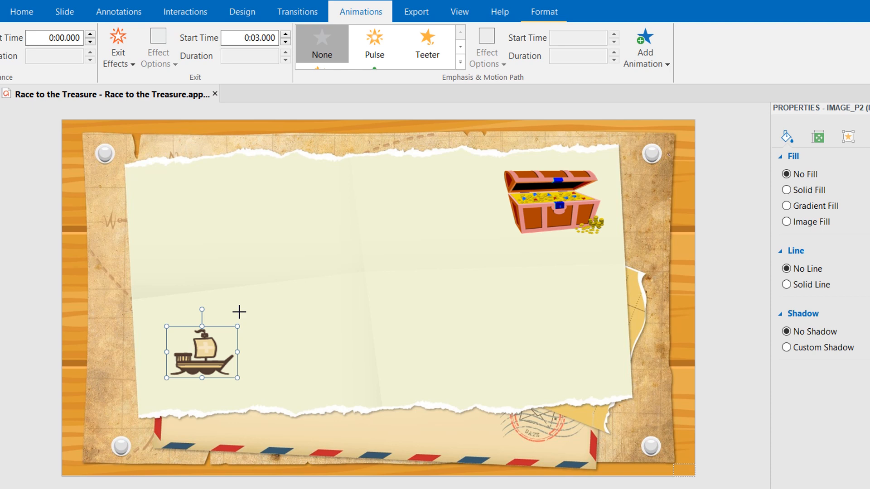
{"action": "mouse_move", "coordinate": [209, 335]}
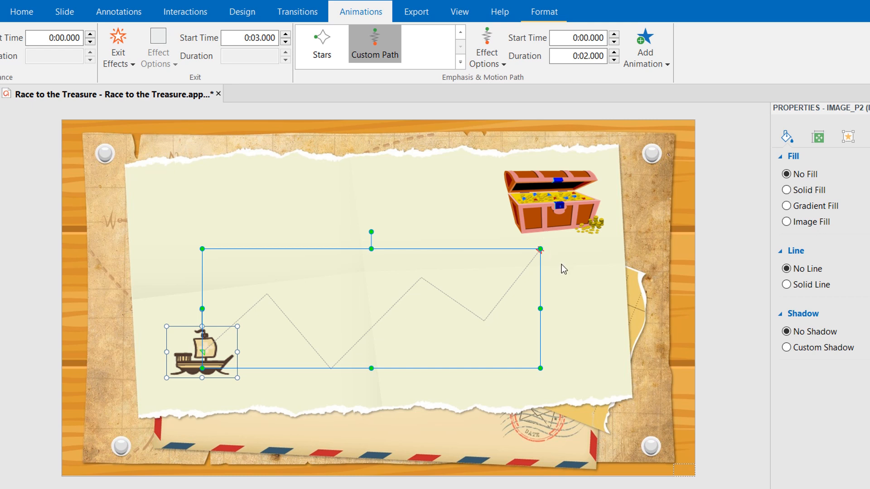
{"action": "left_click", "coordinate": [565, 271]}
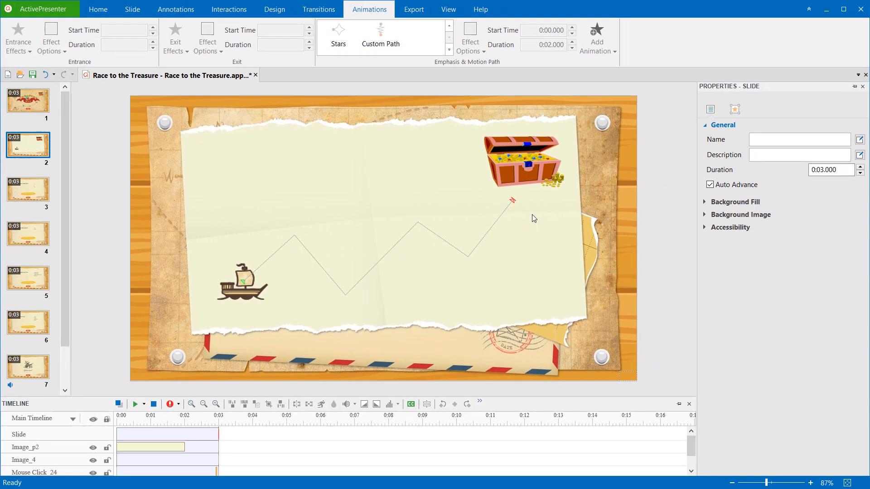
- Rotate the ship's zigzag motion path to a tilted angle and bring up its context menu
{"action": "left_click", "coordinate": [135, 404]}
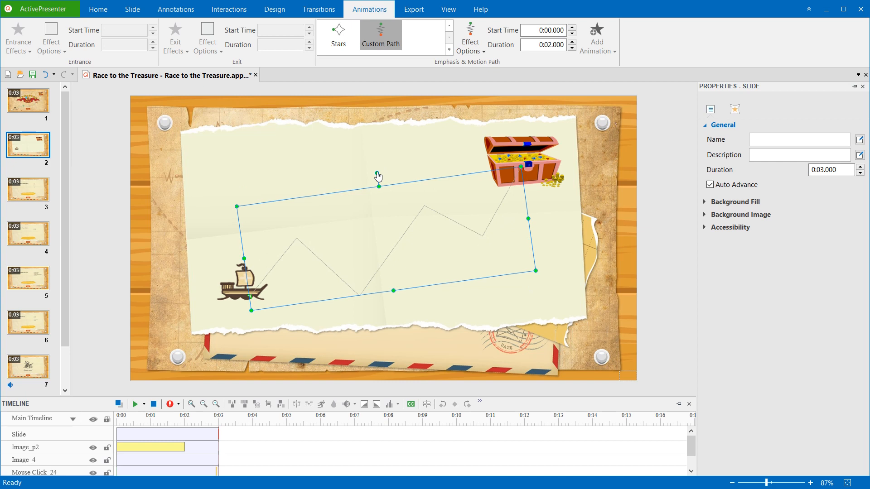
{"action": "mouse_move", "coordinate": [379, 185]}
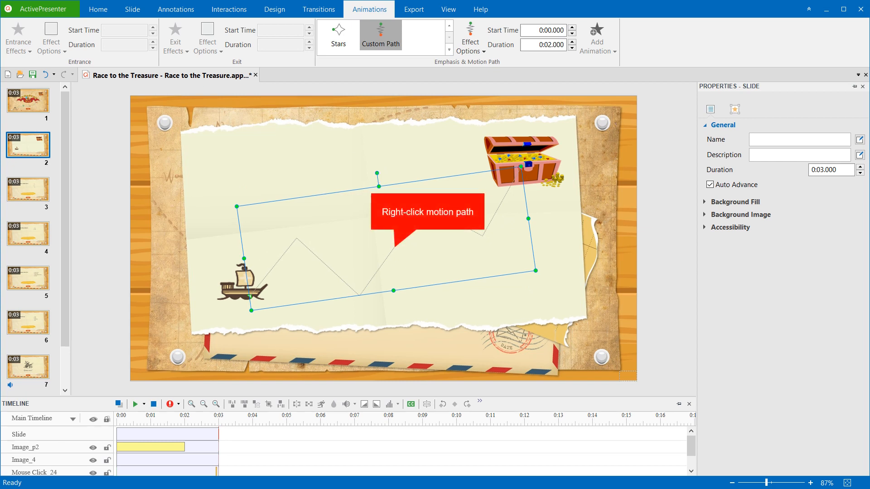
{"action": "right_click", "coordinate": [415, 232]}
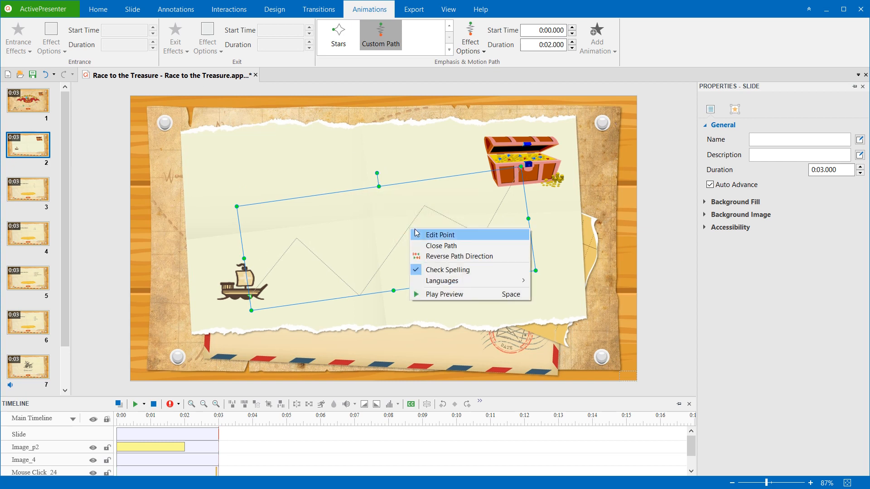
- Edit the path's points into a smoother zigzag ending at the treasure chest, checking Effect Options
{"action": "left_click", "coordinate": [439, 234]}
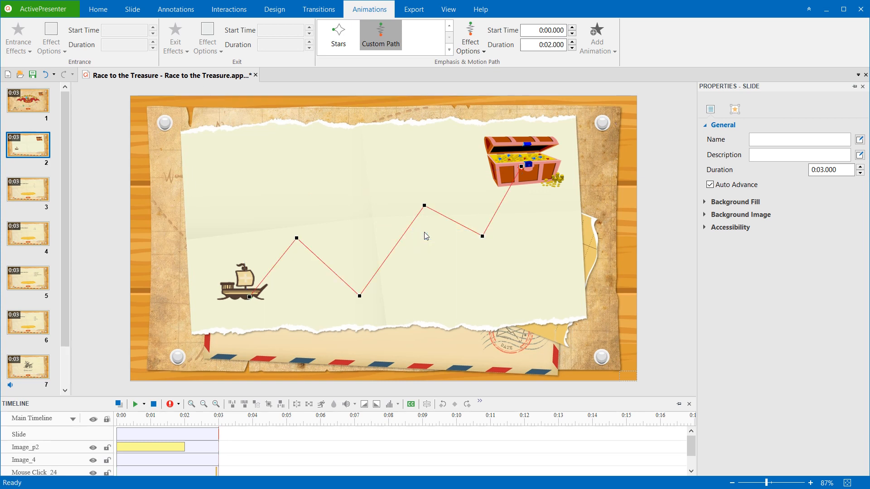
{"action": "left_click", "coordinate": [471, 41]}
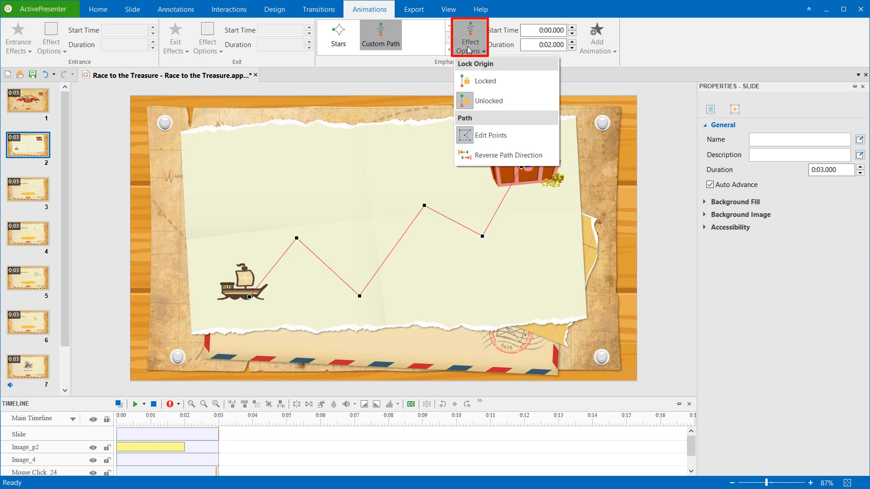
{"action": "mouse_move", "coordinate": [300, 246]}
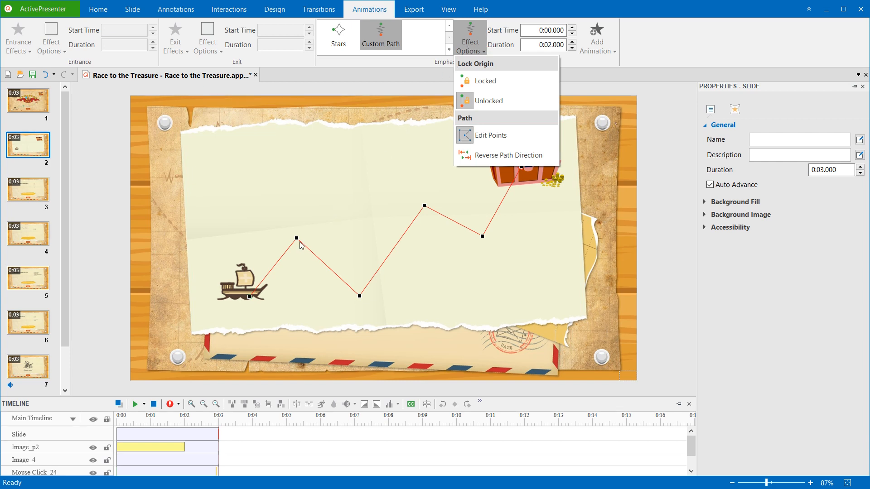
{"action": "left_click", "coordinate": [490, 135]}
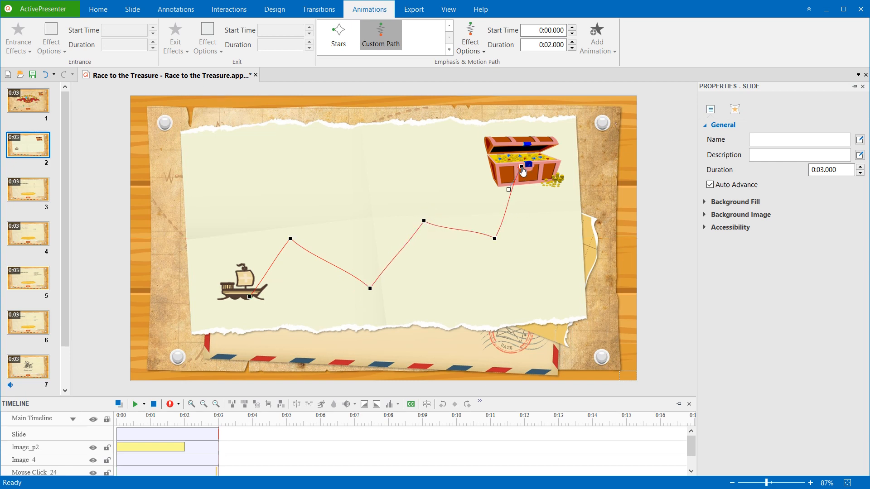
{"action": "left_click", "coordinate": [545, 218]}
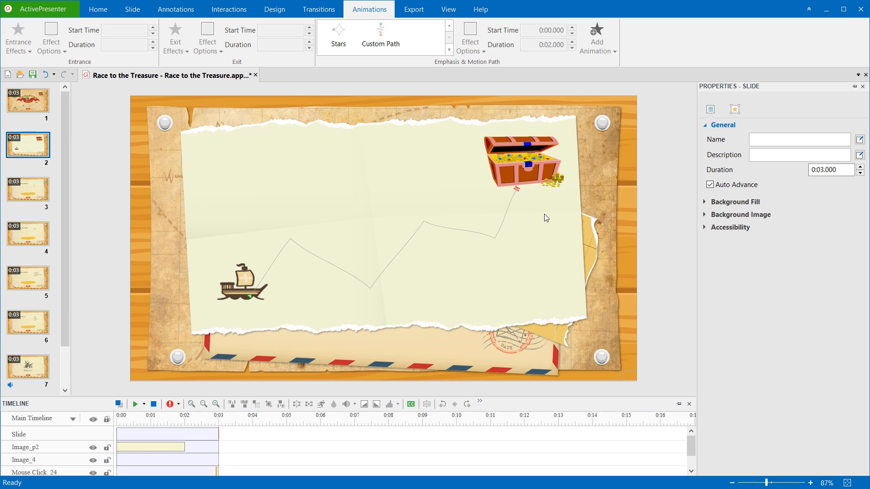
{"action": "right_click", "coordinate": [473, 231]}
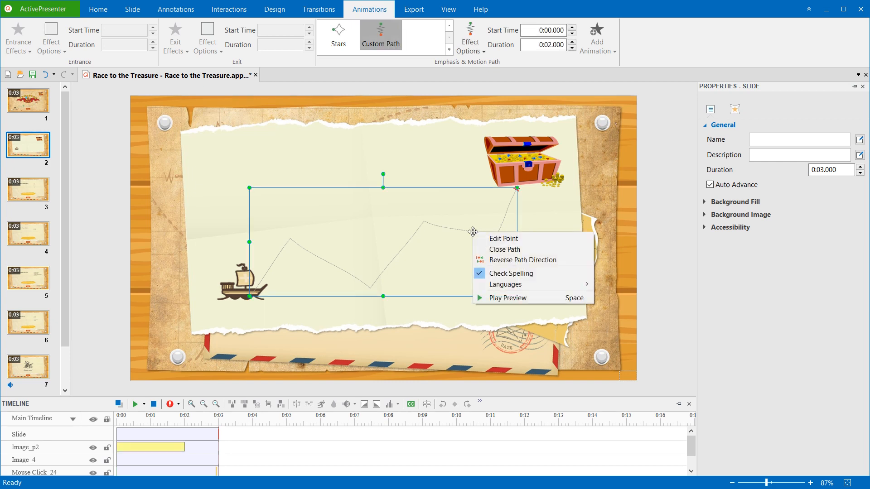
{"action": "left_click", "coordinate": [539, 277]}
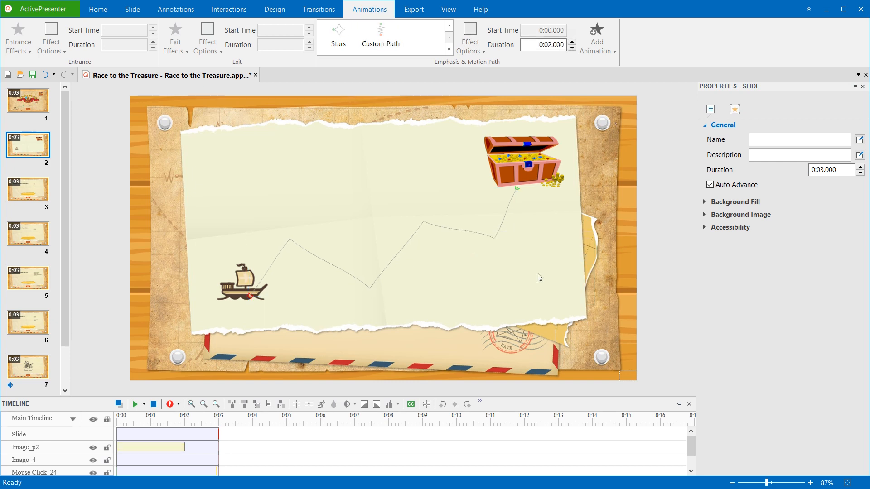
{"action": "right_click", "coordinate": [496, 234]}
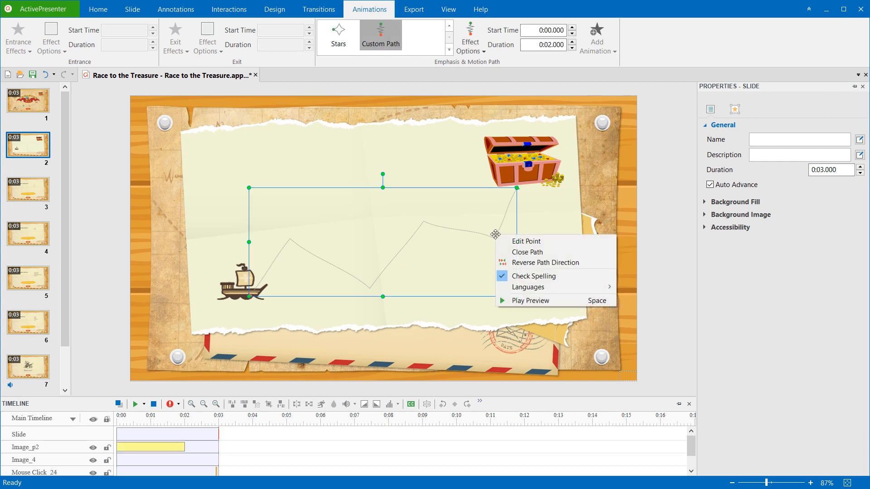
{"action": "left_click", "coordinate": [531, 270]}
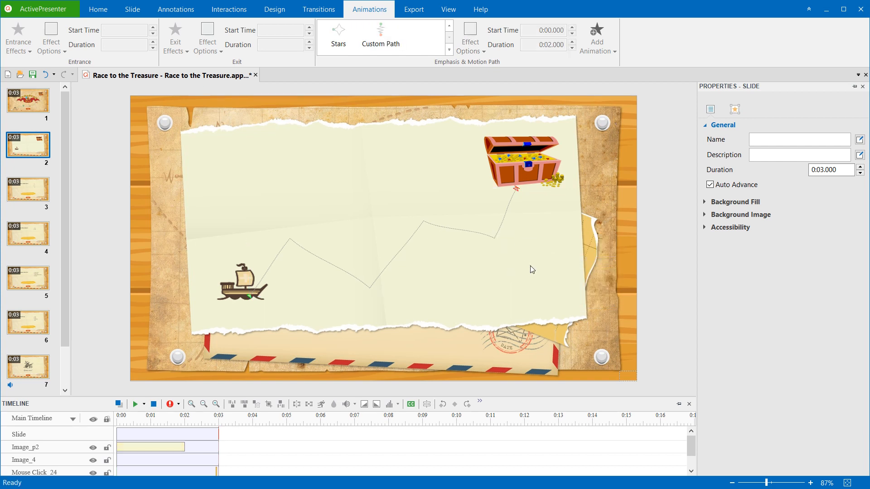
{"action": "mouse_move", "coordinate": [479, 271]}
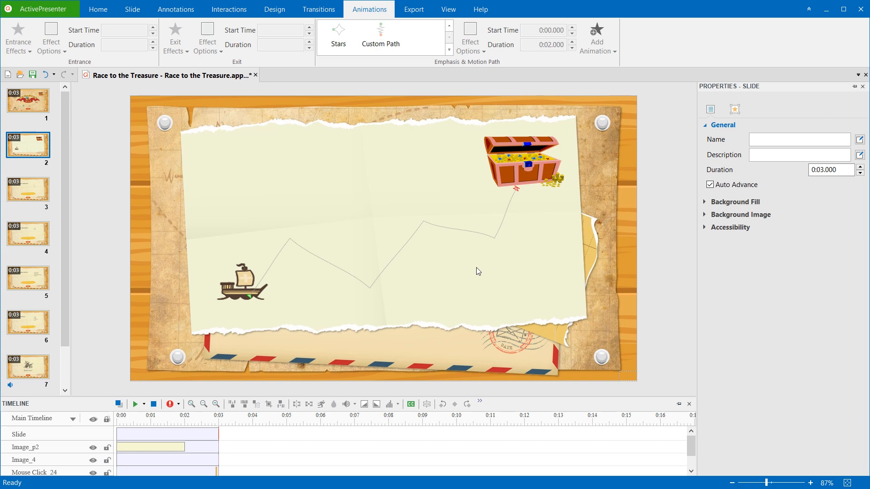
{"action": "mouse_move", "coordinate": [478, 267]}
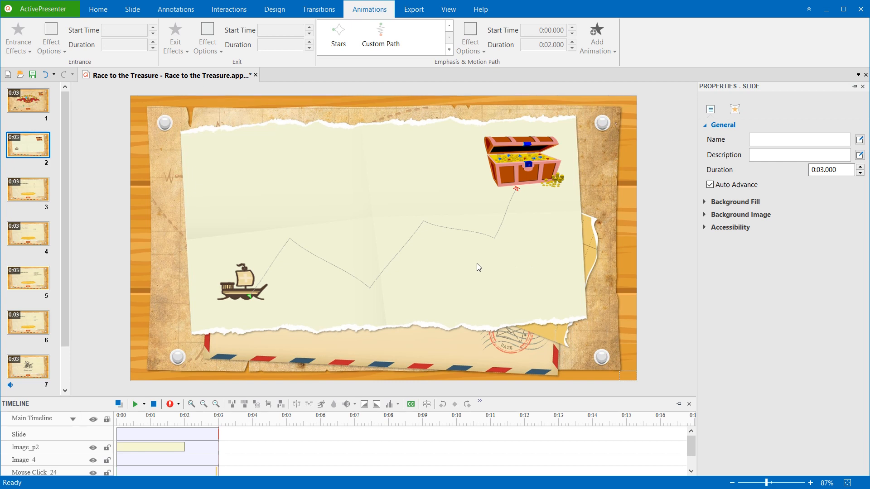
{"action": "mouse_move", "coordinate": [471, 239]}
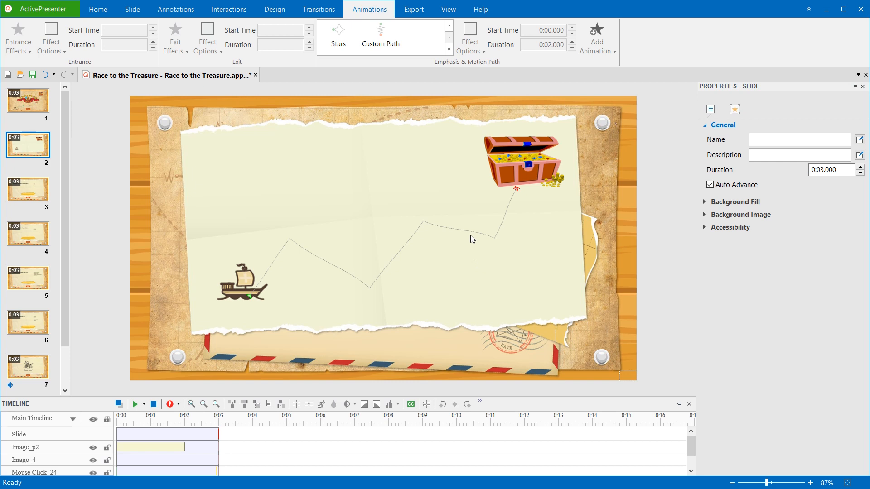
- Close the motion path back to its start and preview the ship sailing the route in the Timeline
{"action": "right_click", "coordinate": [472, 240]}
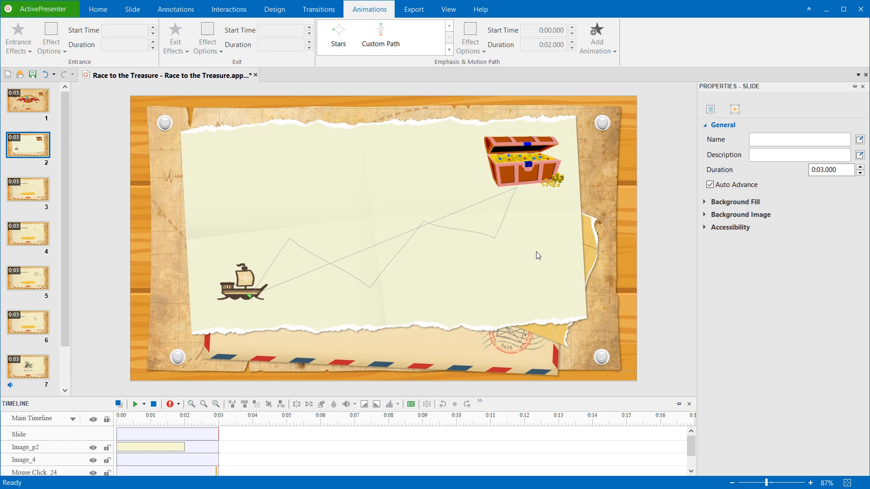
{"action": "mouse_move", "coordinate": [510, 273]}
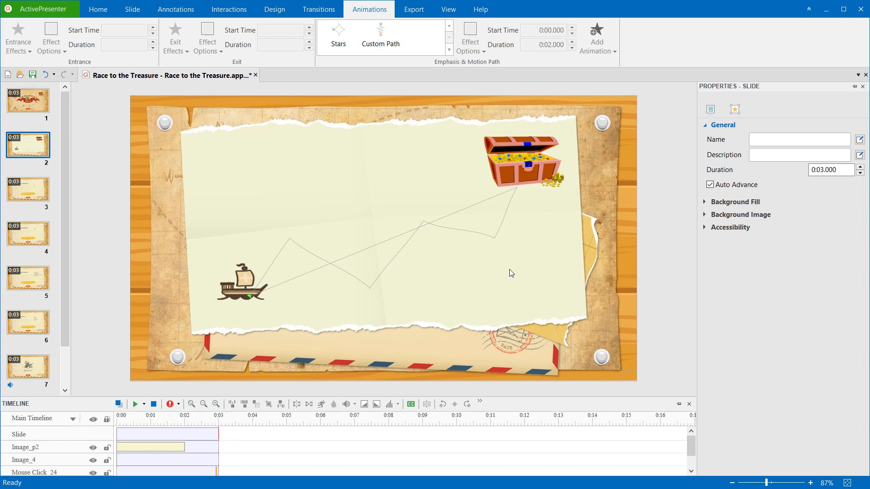
{"action": "left_click", "coordinate": [135, 404]}
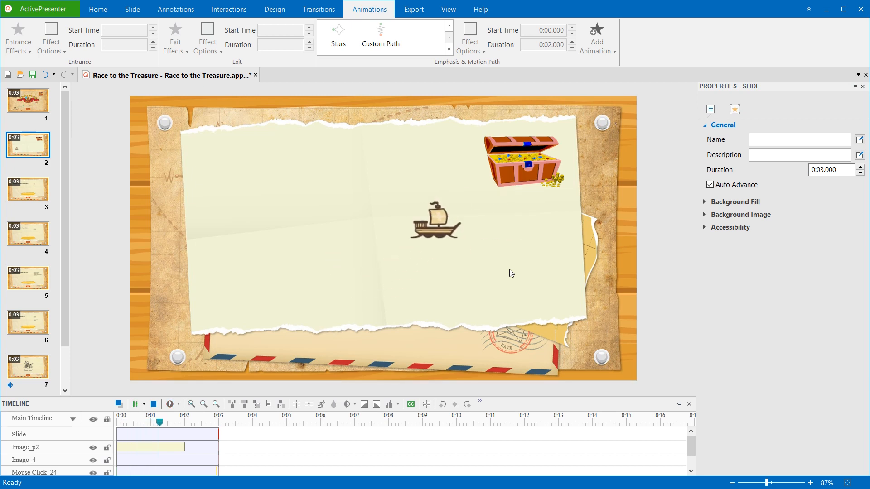
{"action": "left_click", "coordinate": [136, 404]}
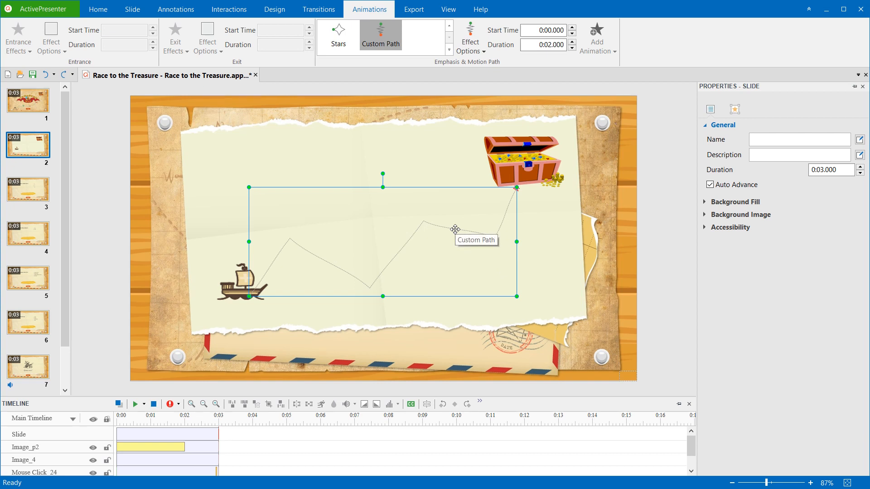
- Set the ship's motion path Lock Origin to Locked so moving the ship leaves the route fixed
{"action": "left_click", "coordinate": [243, 241]}
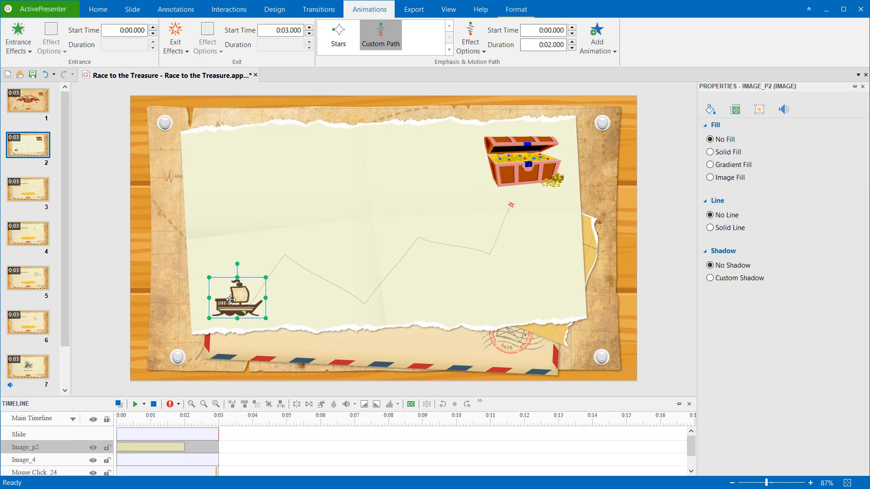
{"action": "mouse_move", "coordinate": [408, 306]}
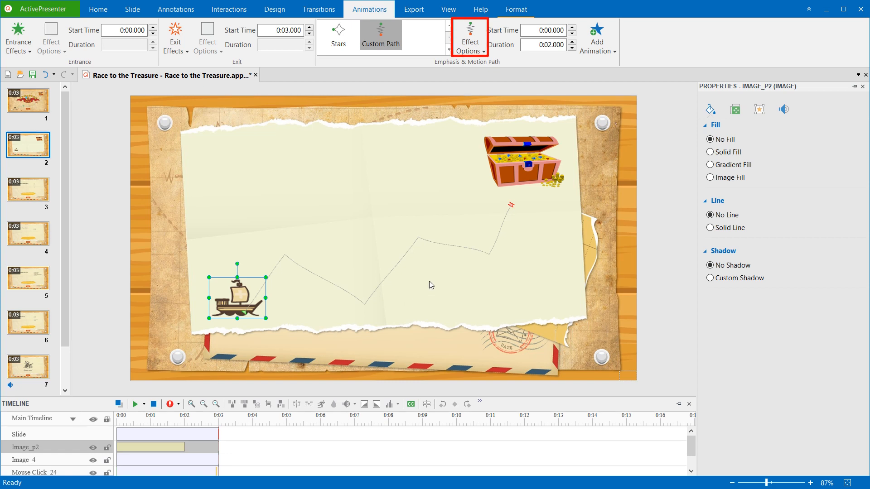
{"action": "left_click", "coordinate": [468, 39]}
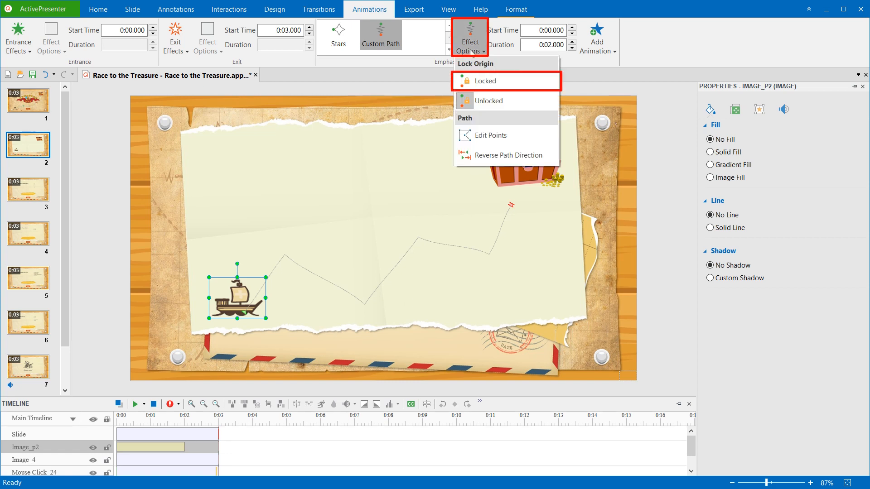
{"action": "left_click", "coordinate": [485, 81]}
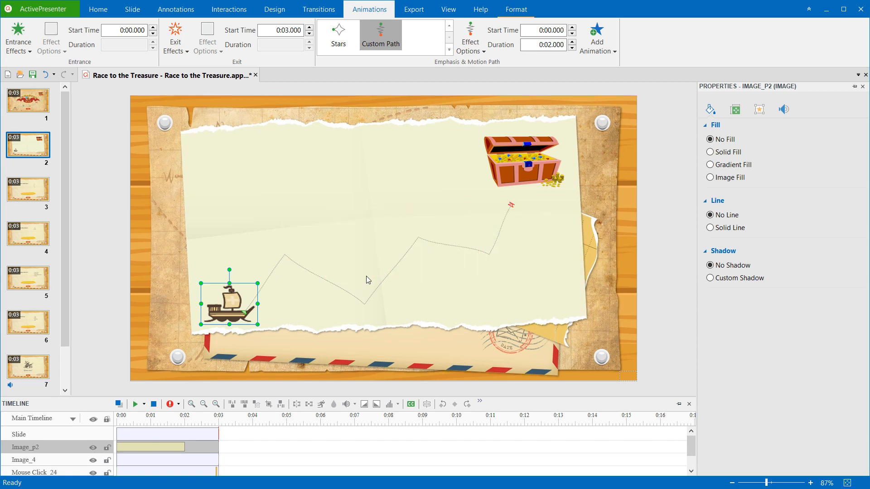
- Delete the ship's zigzag motion path, leaving only the ship and treasure chest on the slide
{"action": "left_click", "coordinate": [326, 279]}
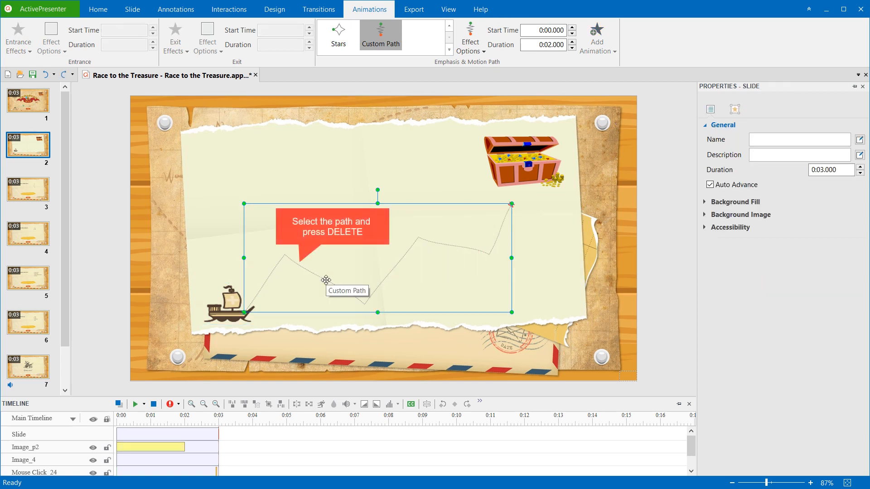
{"action": "mouse_move", "coordinate": [315, 286]}
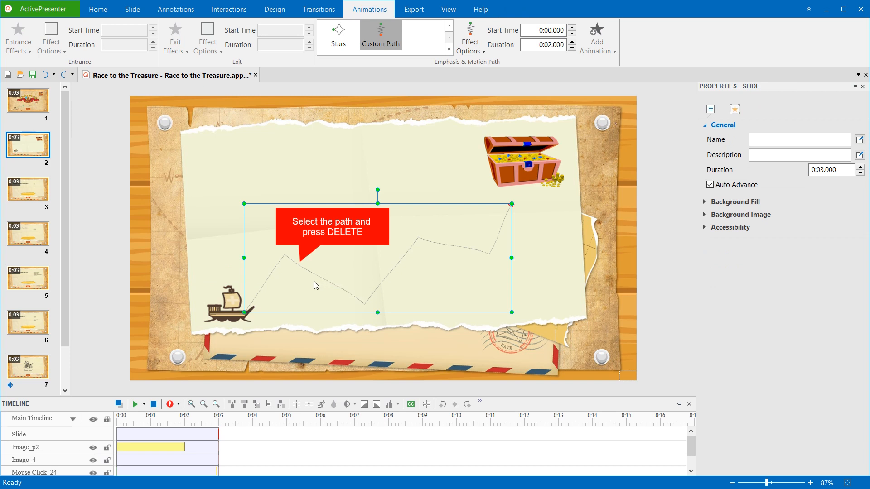
{"action": "key", "text": "Delete"}
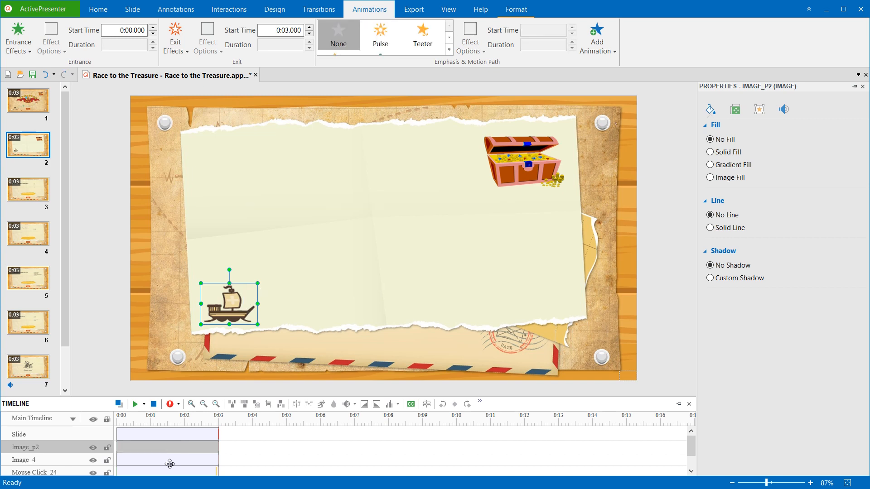
{"action": "left_click", "coordinate": [383, 276]}
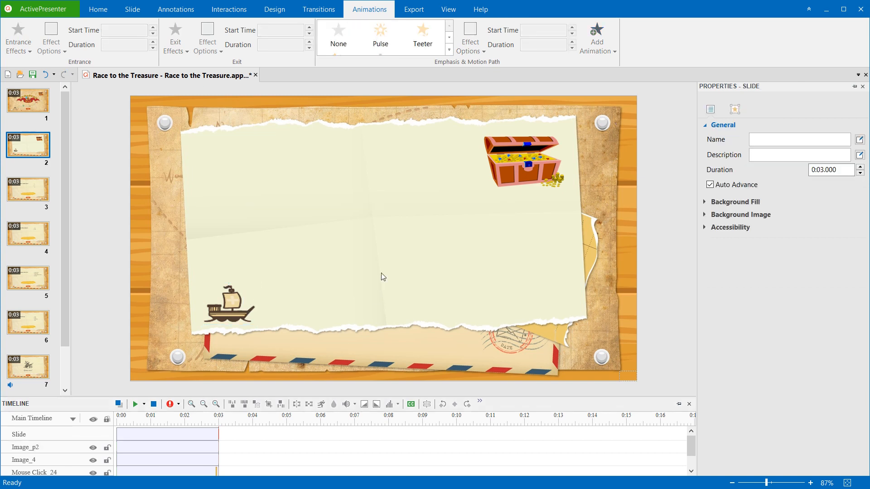